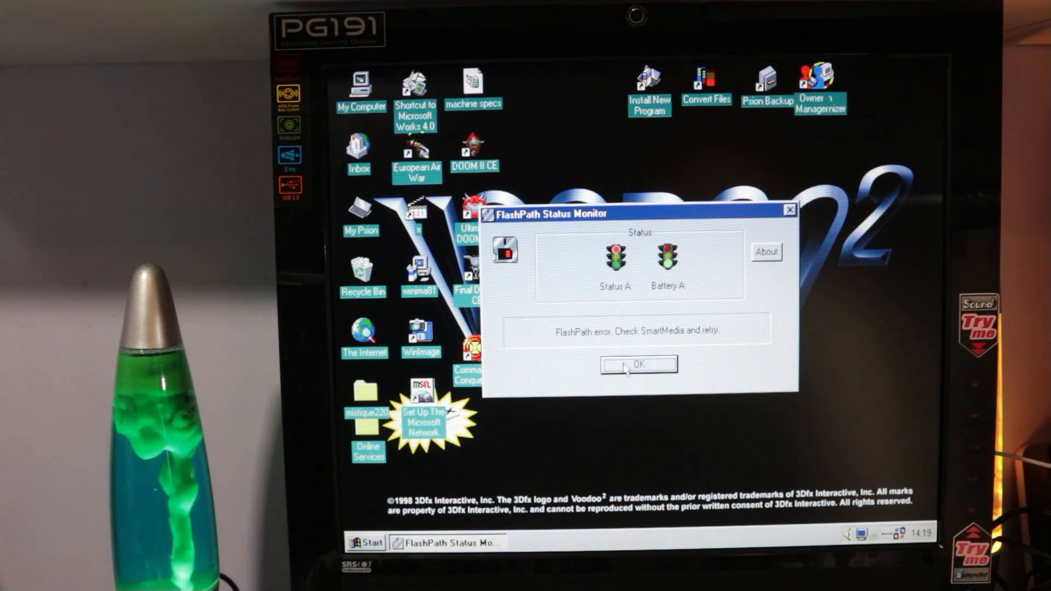
- Dismiss the FlashPath Status Monitor error about checking the SmartMedia card
left_click(638, 364)
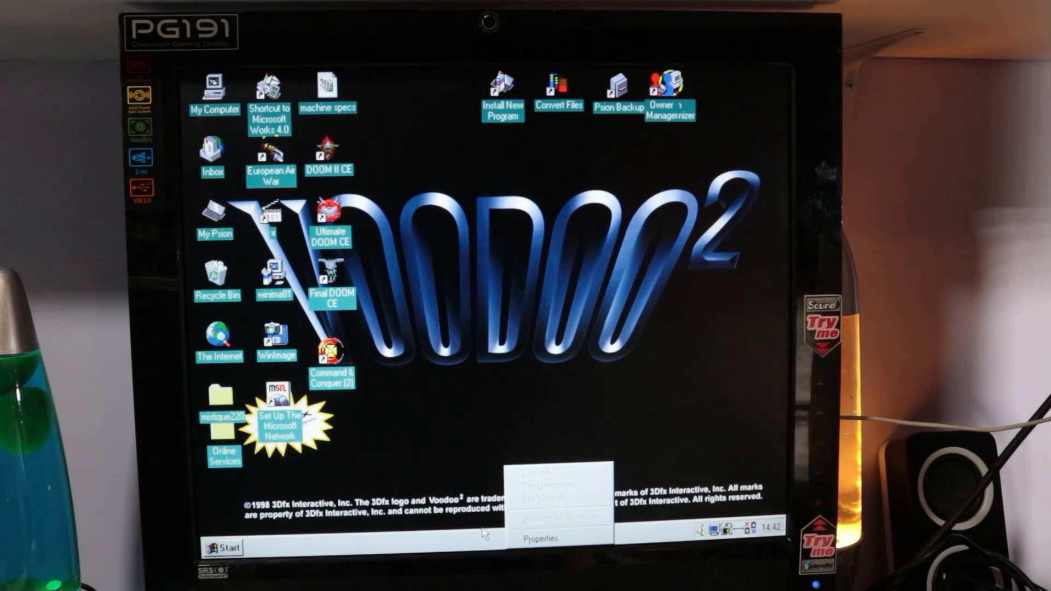
- Close the stray popup and open My Computer, then the 3½ Floppy (A:) drive
left_click(214, 94)
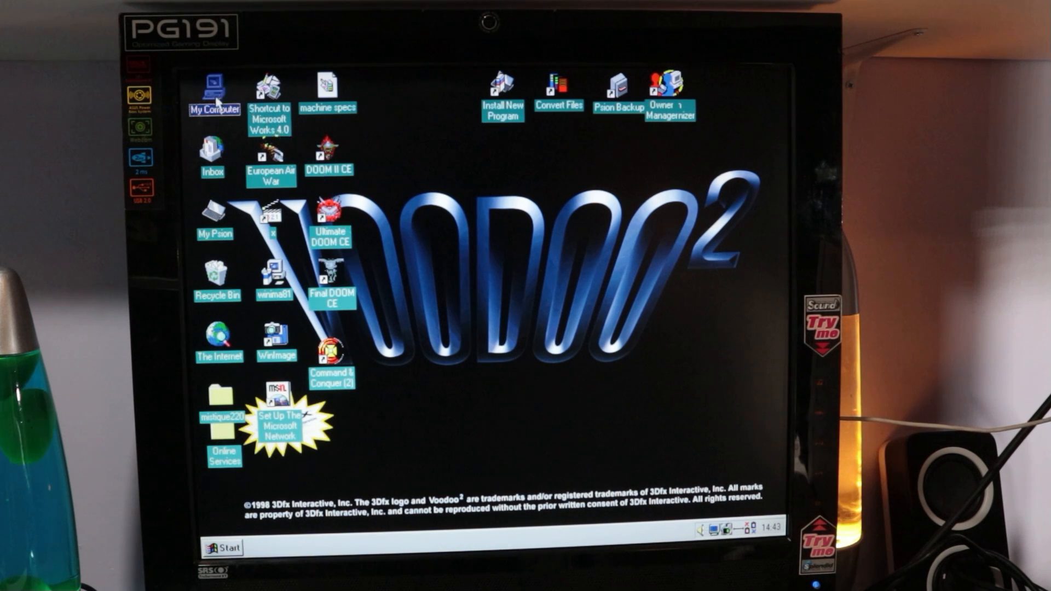
double_click(214, 90)
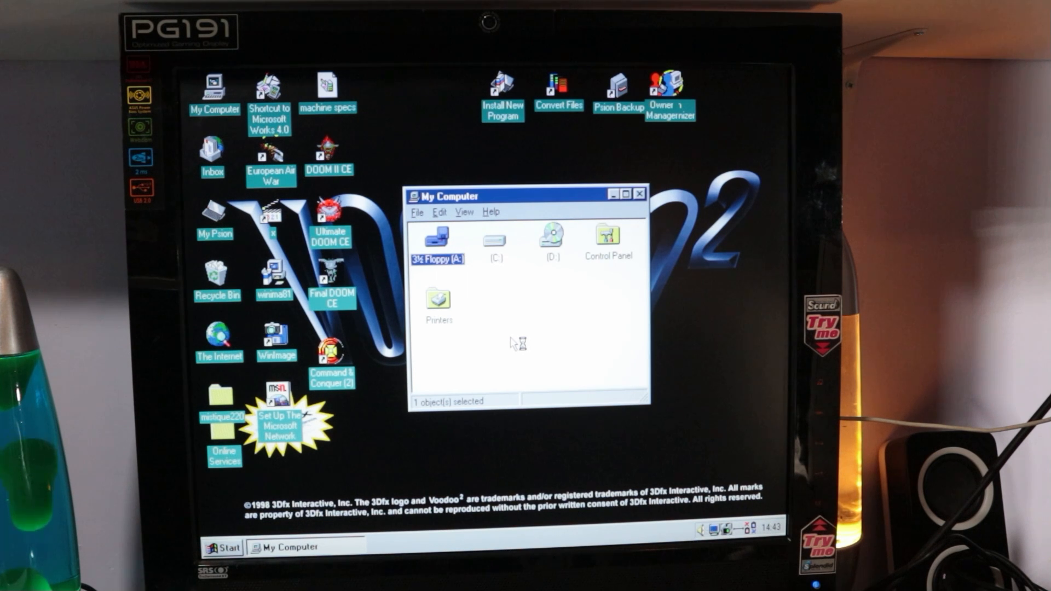
double_click(438, 239)
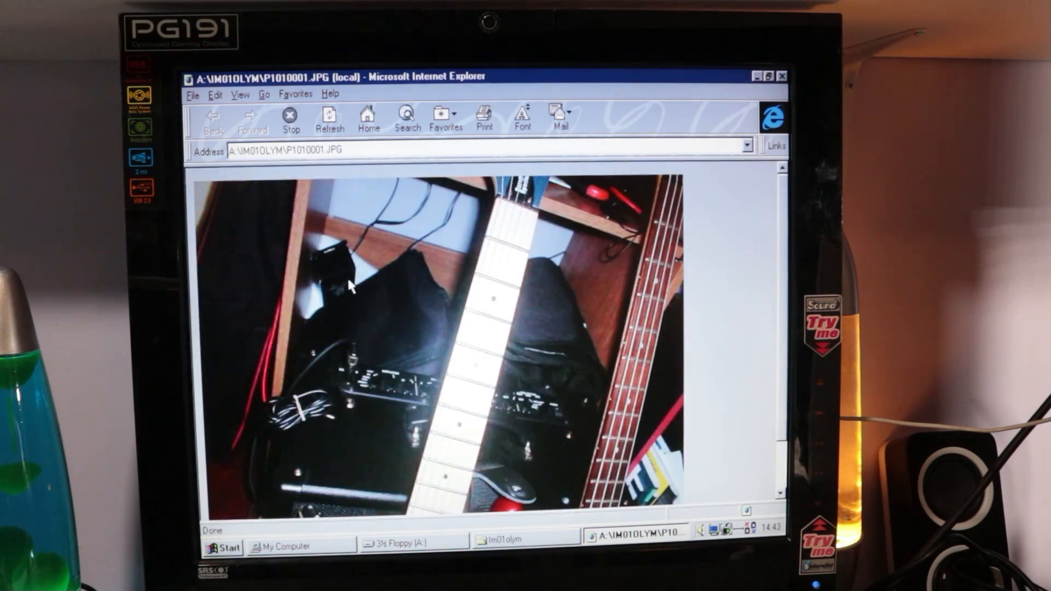
mouse_move(359, 287)
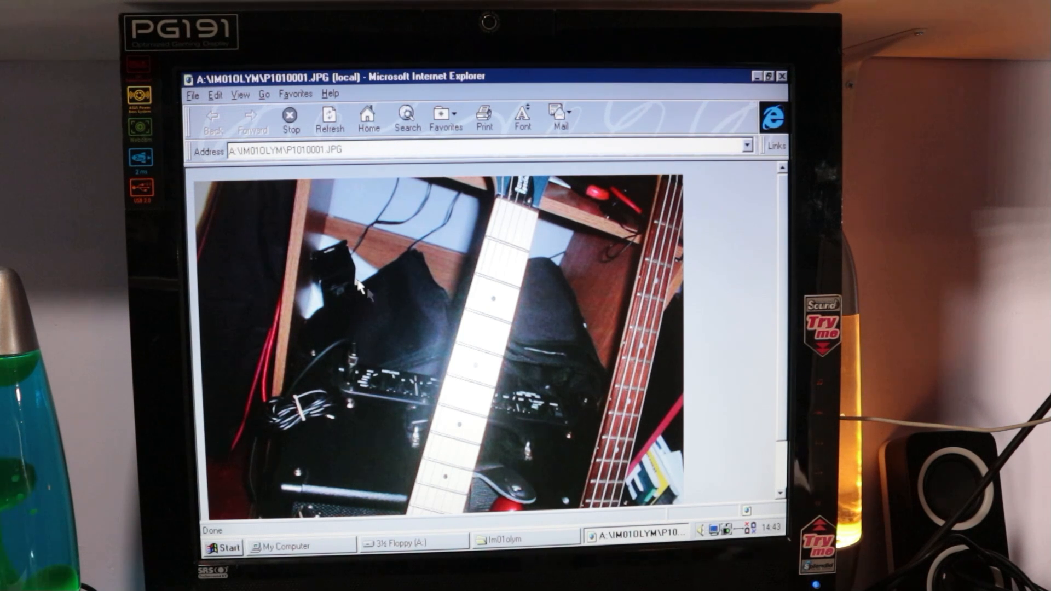
mouse_move(603, 326)
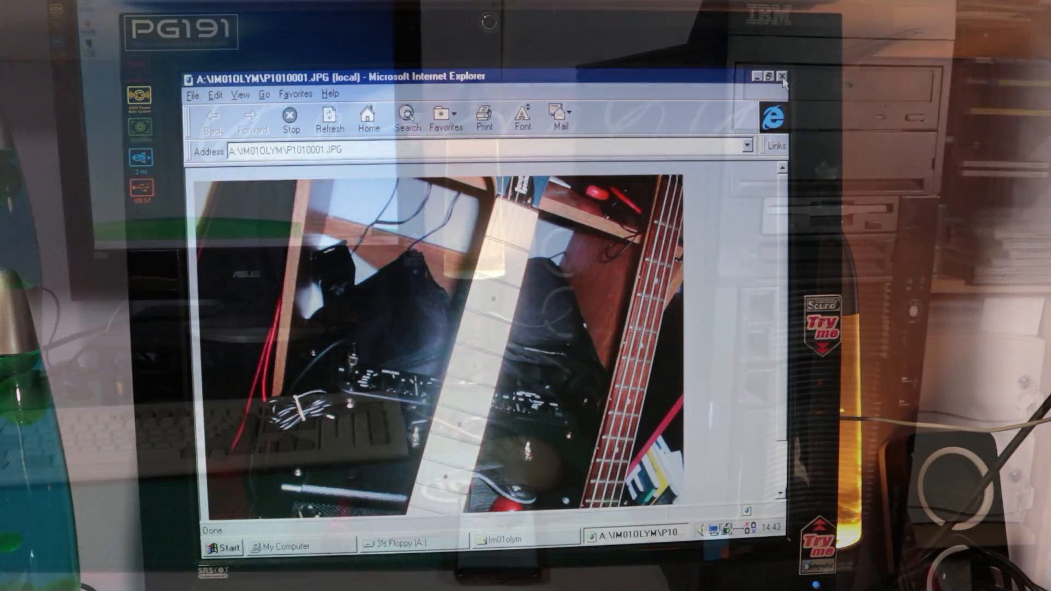
- Close the photo window and open Properties for Setup in the Flash path floppy driver folder
left_click(781, 76)
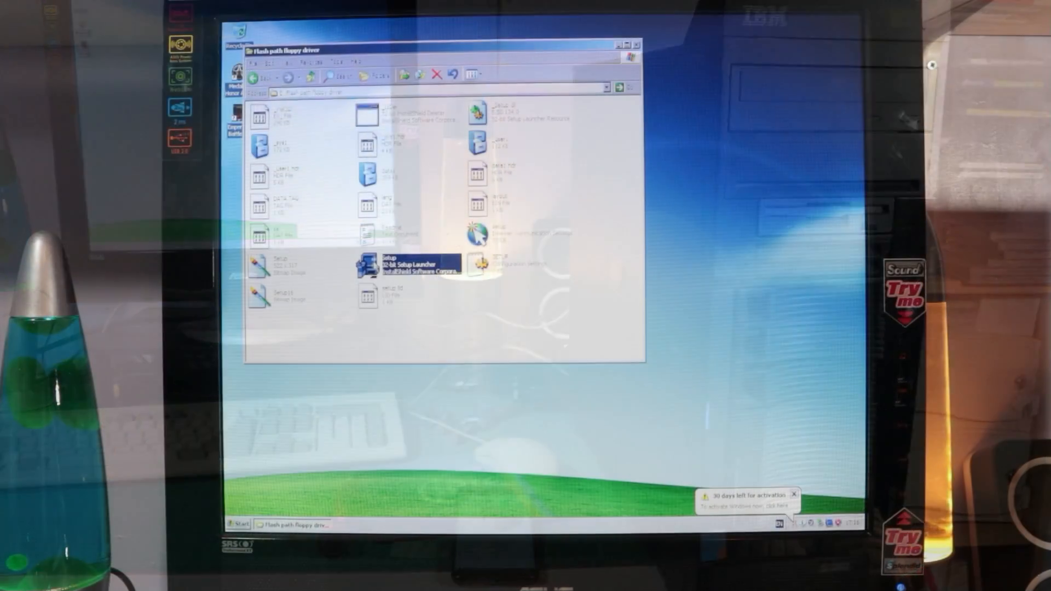
right_click(402, 264)
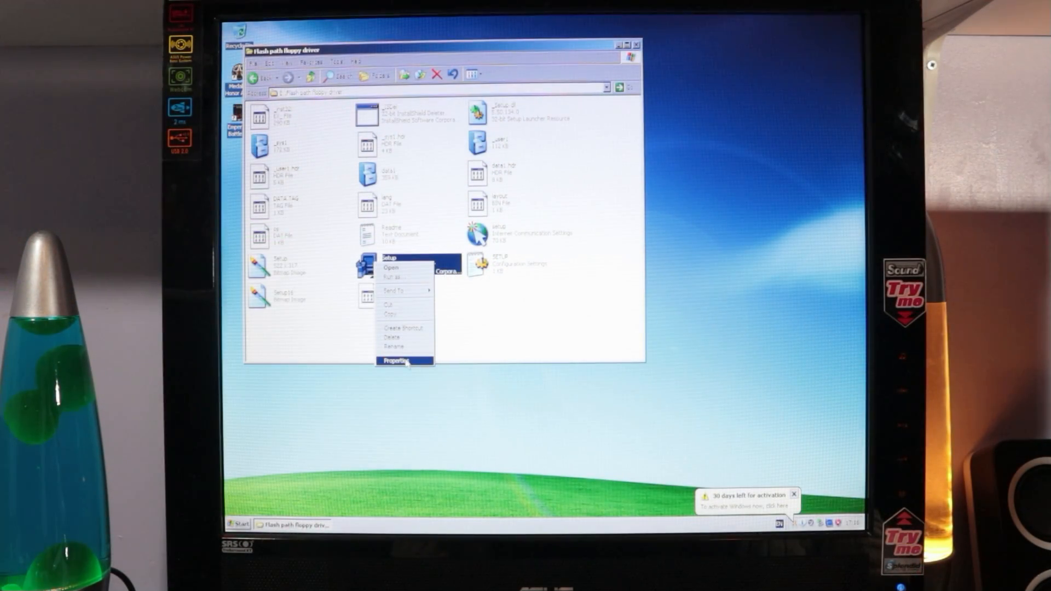
left_click(397, 362)
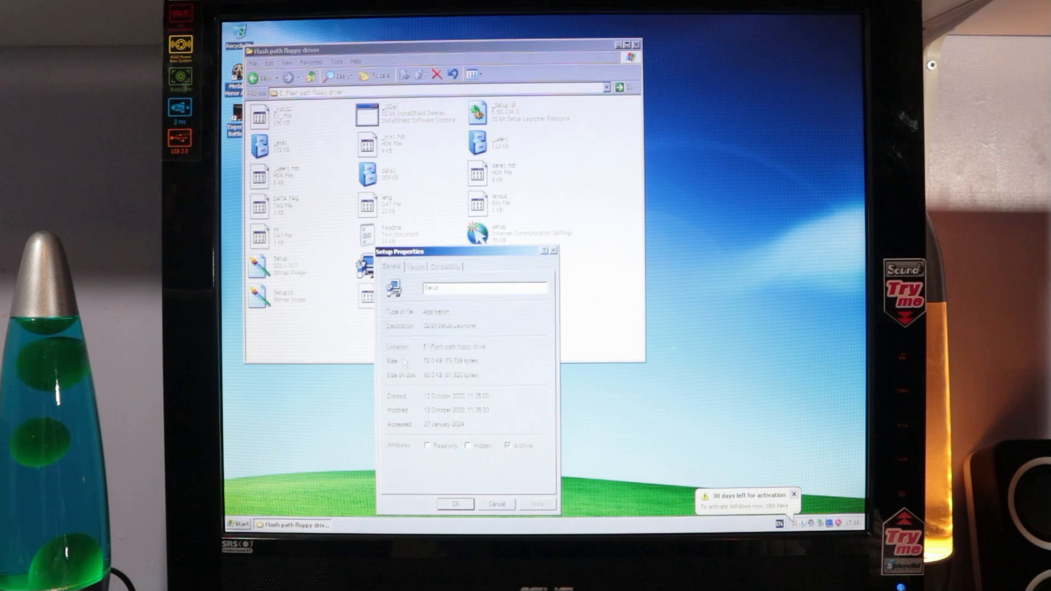
left_click(444, 266)
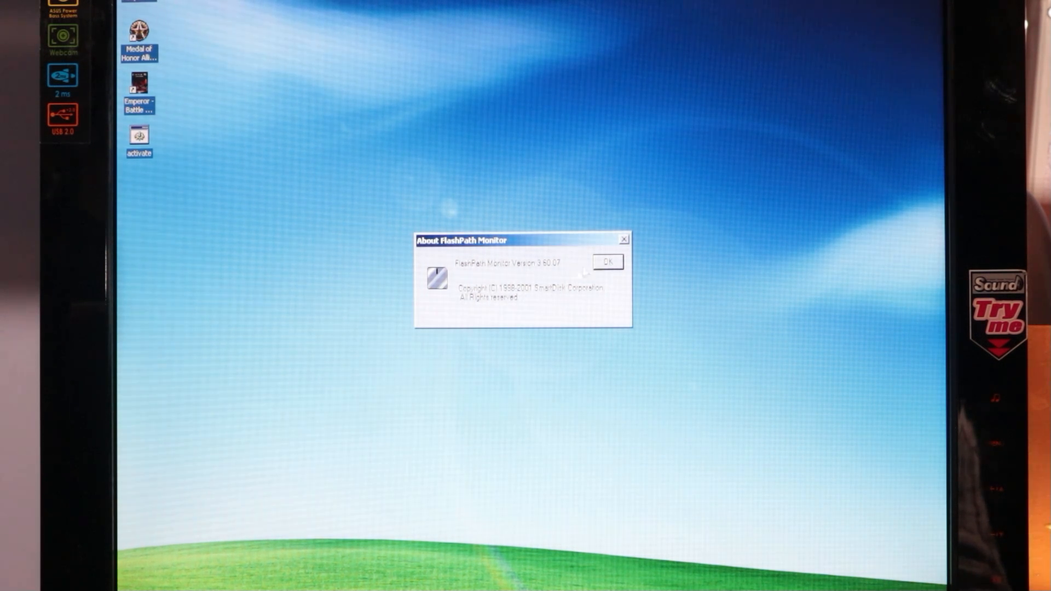
- Close the About FlashPath Monitor box showing version 3.60.07
left_click(604, 261)
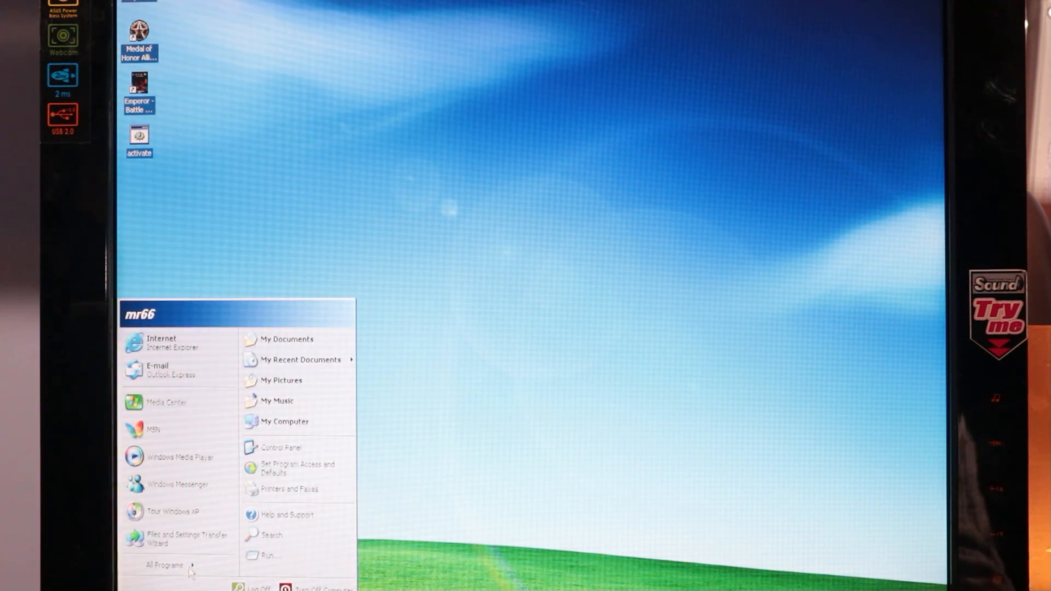
- Open My Computer from the Start menu to reach 3½ Floppy (A:)
left_click(163, 565)
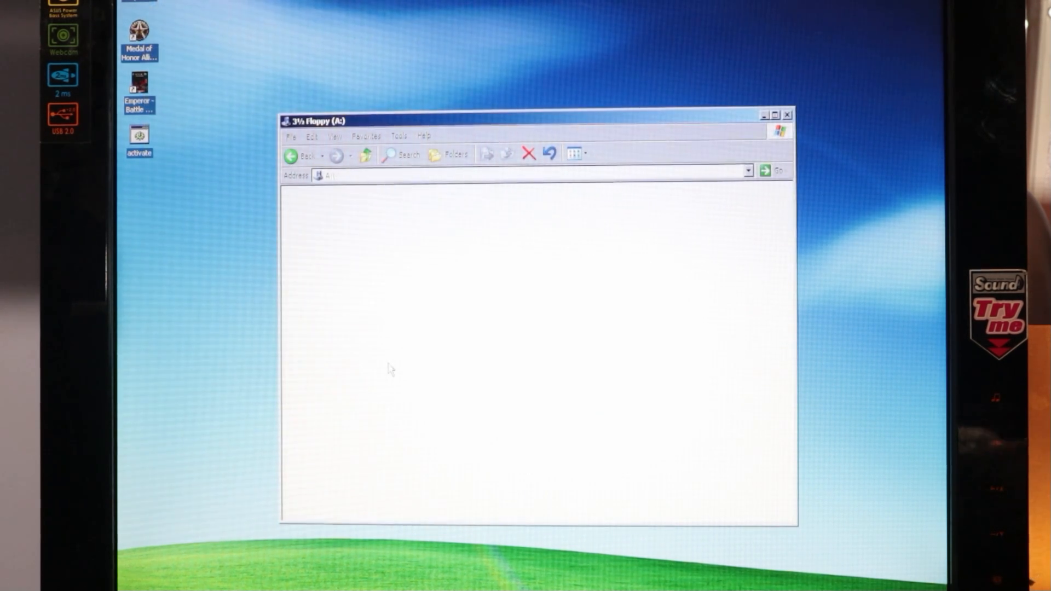
- Open IM01OLYM, view the P1010001 photo, then close the folder window
left_click(300, 155)
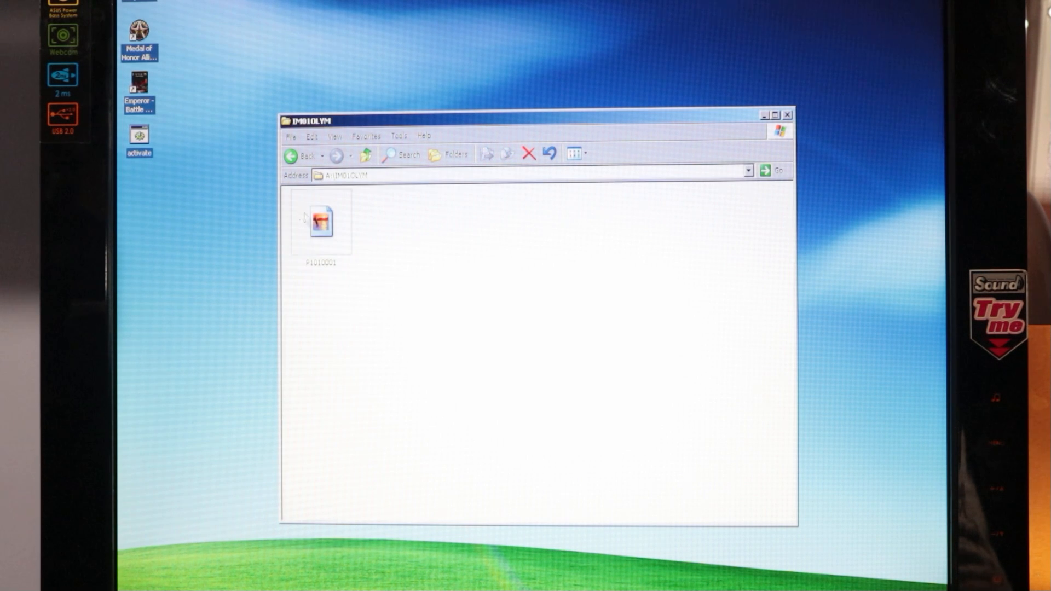
double_click(320, 223)
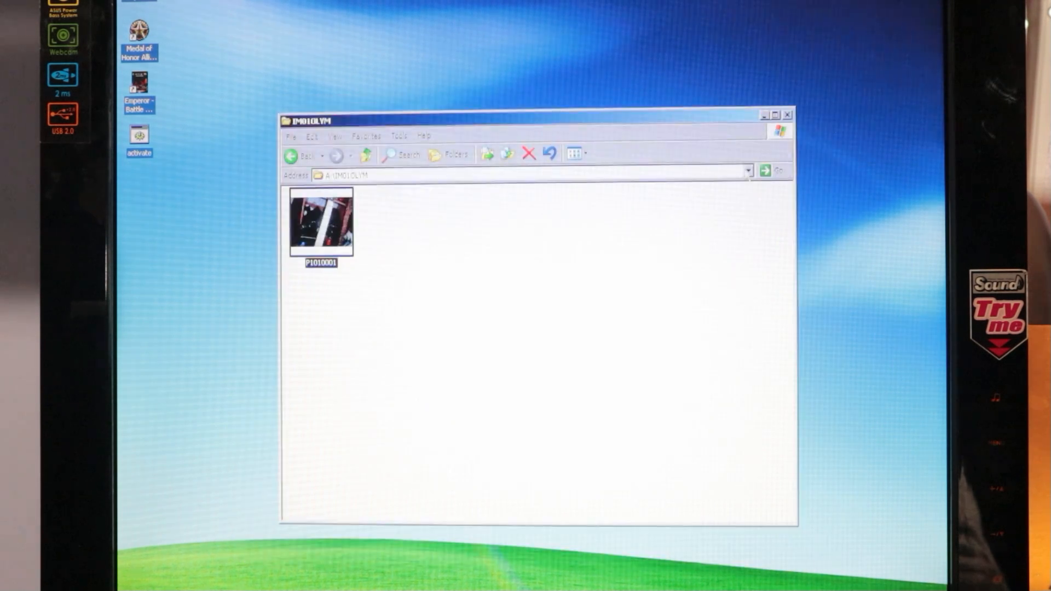
left_click(787, 115)
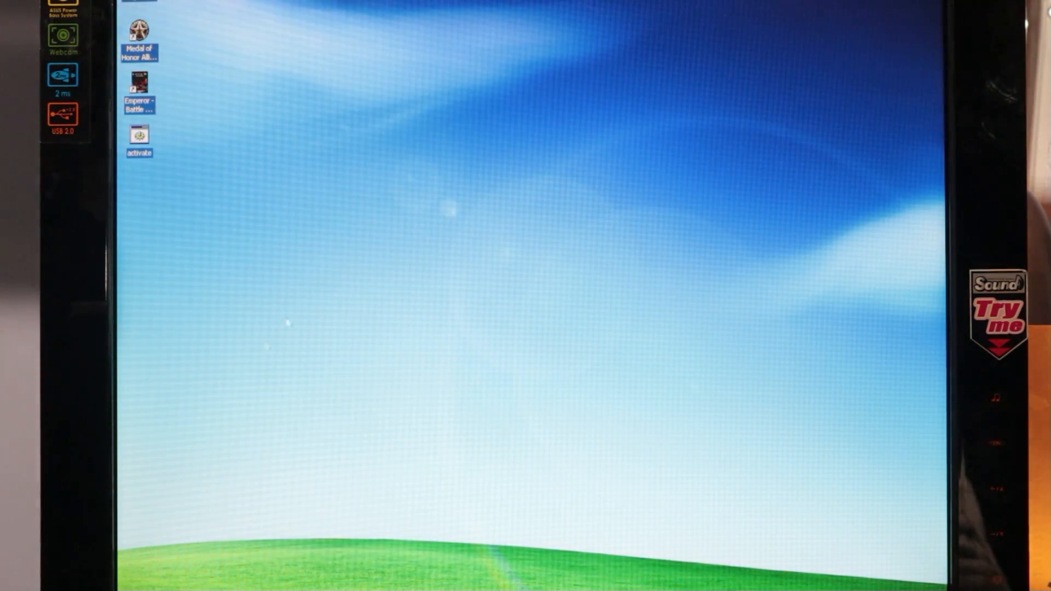